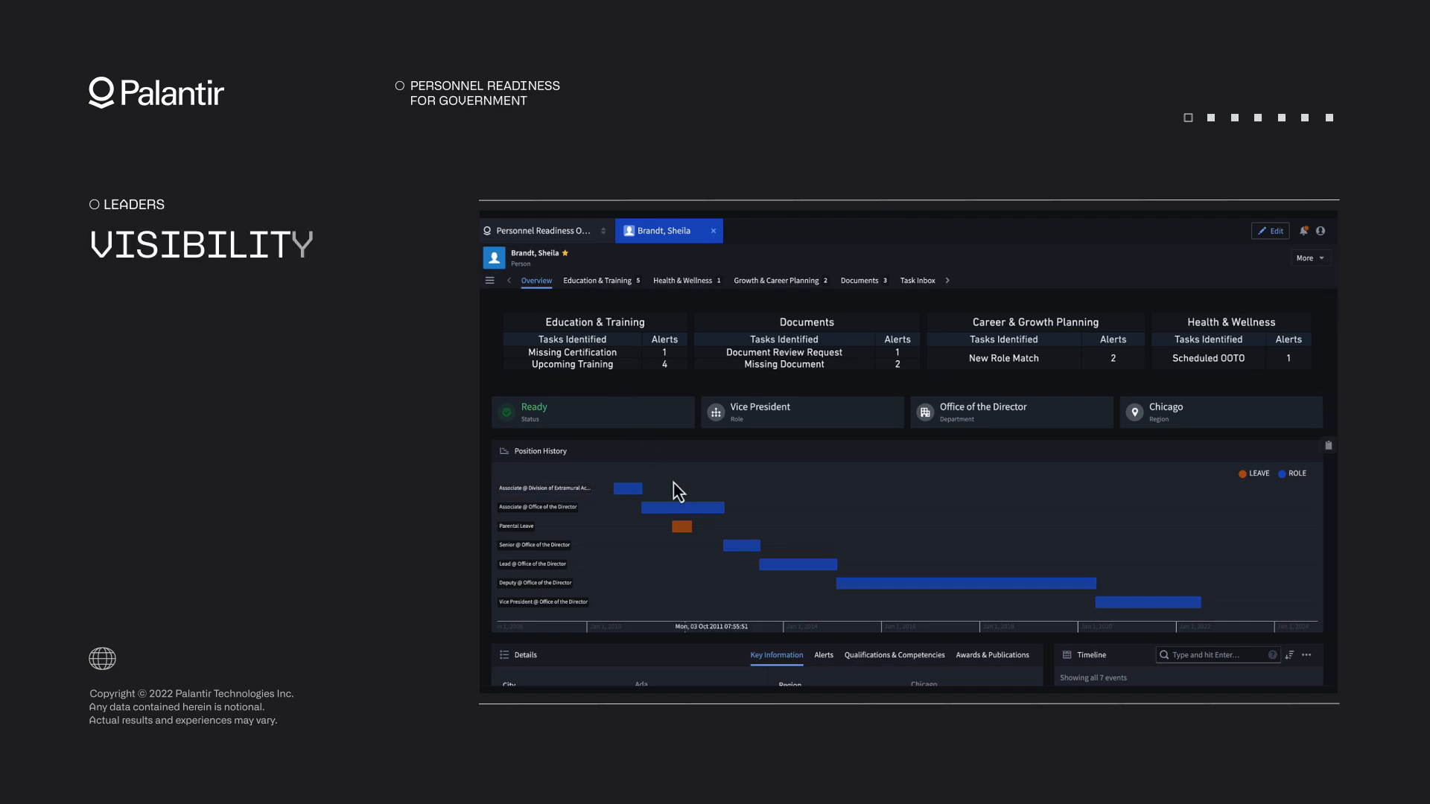
Step: Scroll past the position history and show the person's open readiness alerts
{"action": "scroll", "scroll_direction": "down", "scroll_amount": 3}
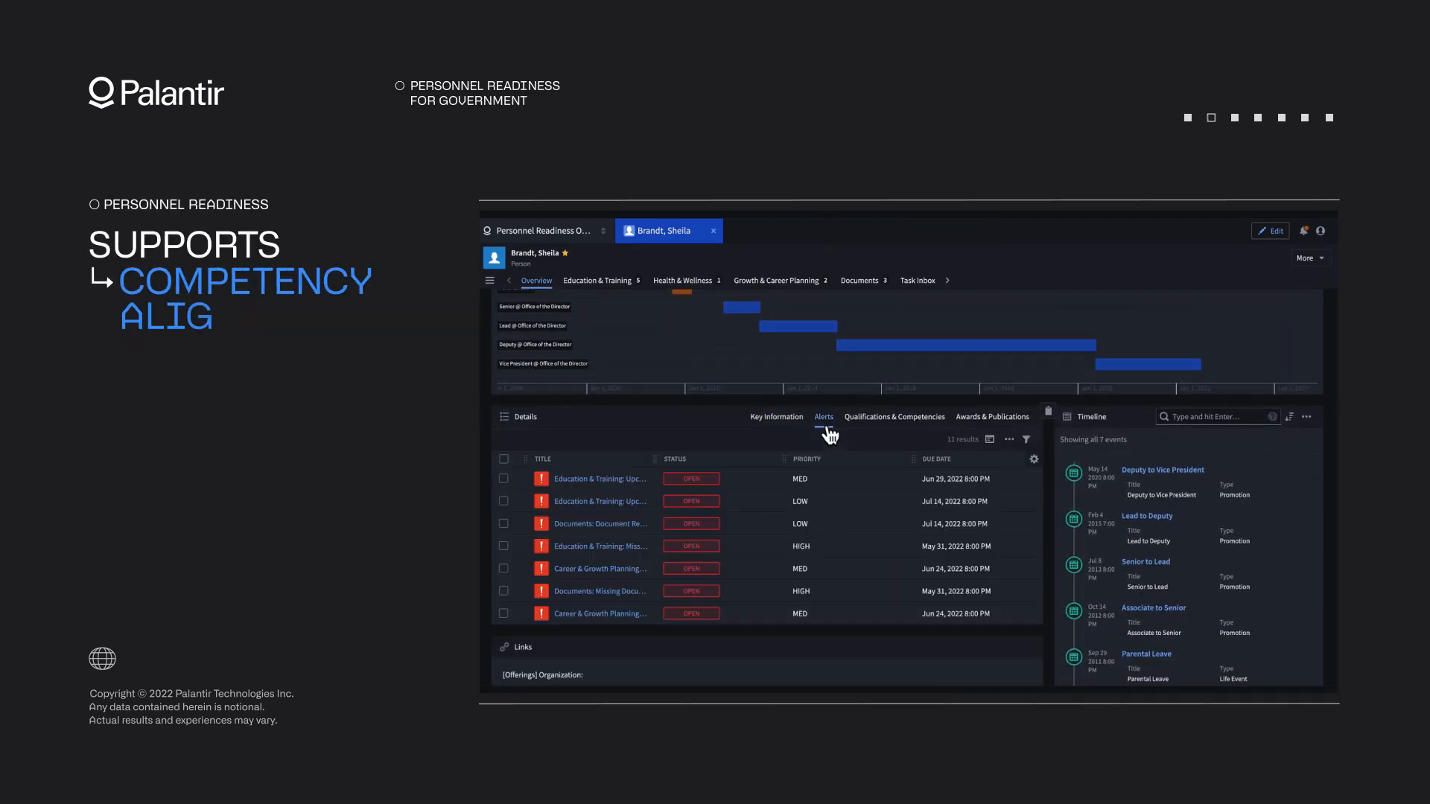
{"action": "left_click", "coordinate": [917, 280]}
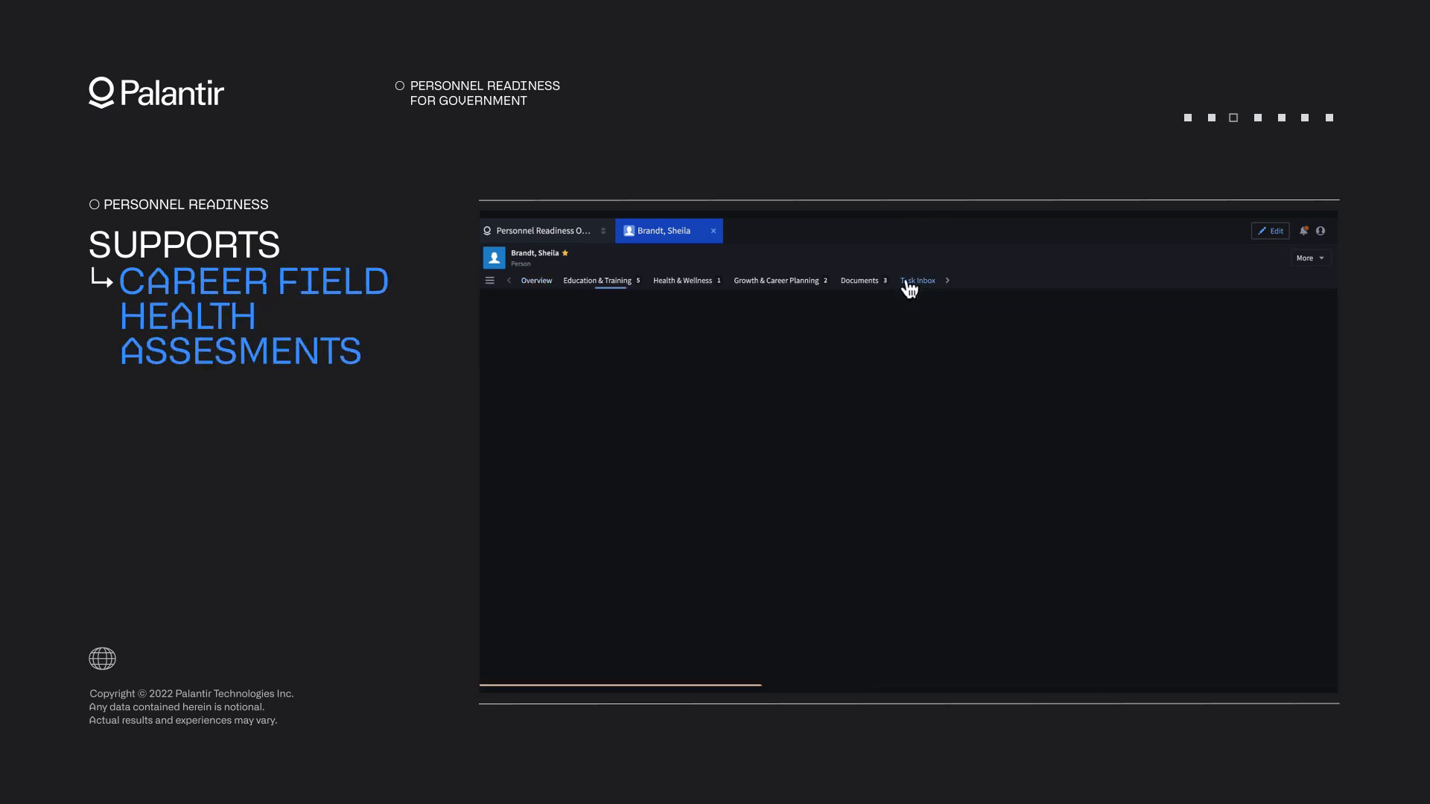
Step: From the Task Inbox, select all three Employee Review tasks and acknowledge them with action status Acknowledge
{"action": "left_click", "coordinate": [917, 282]}
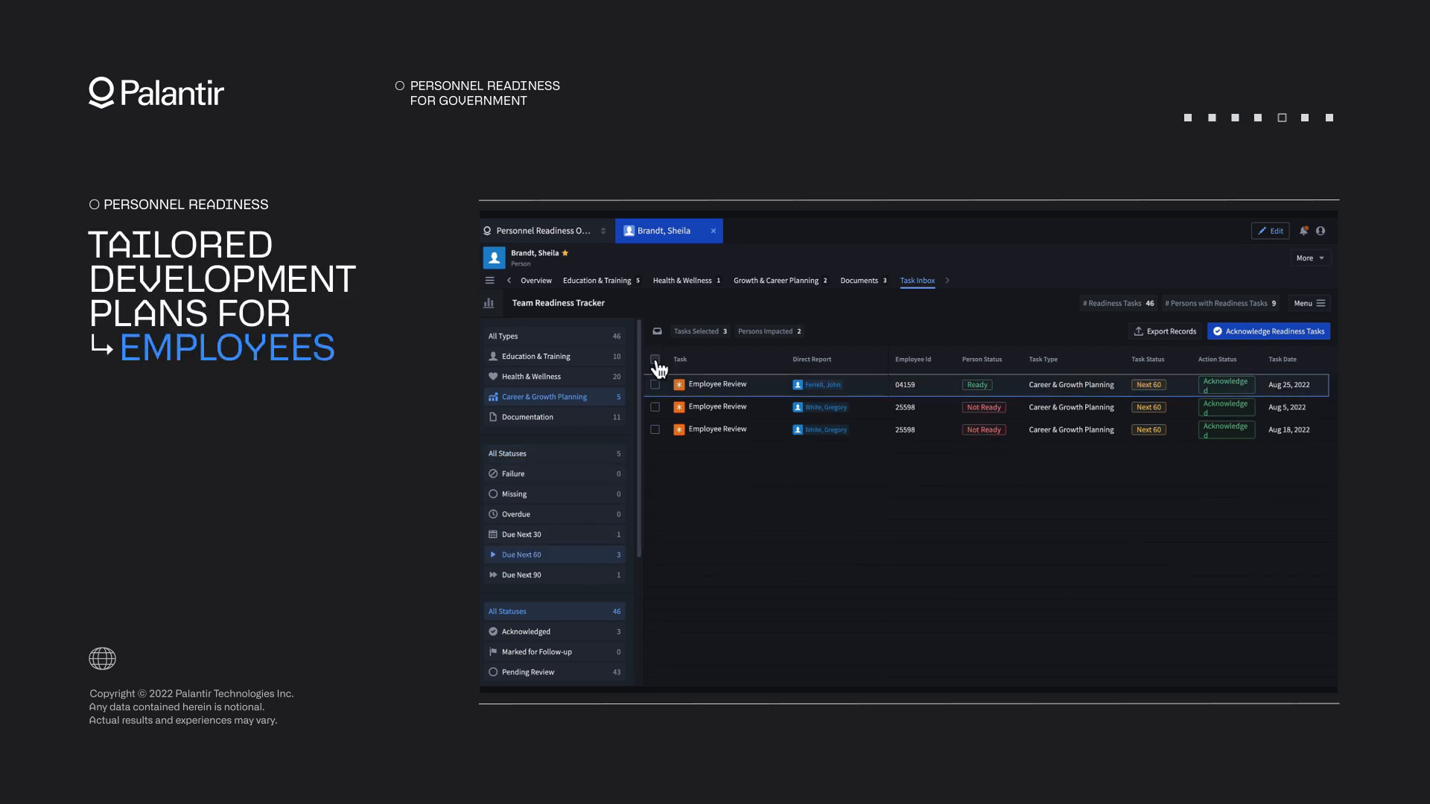
{"action": "left_click", "coordinate": [656, 359]}
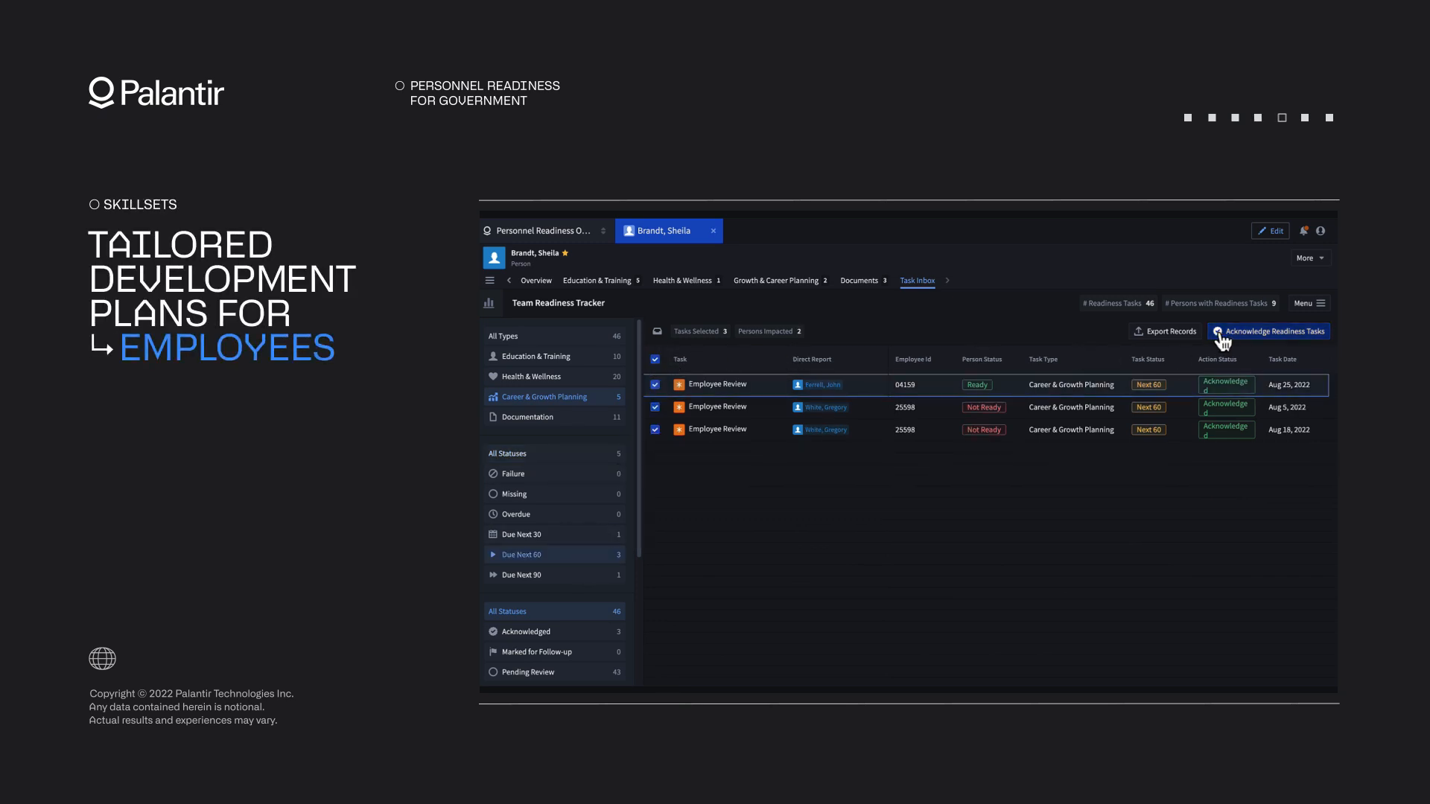
{"action": "left_click", "coordinate": [1267, 331]}
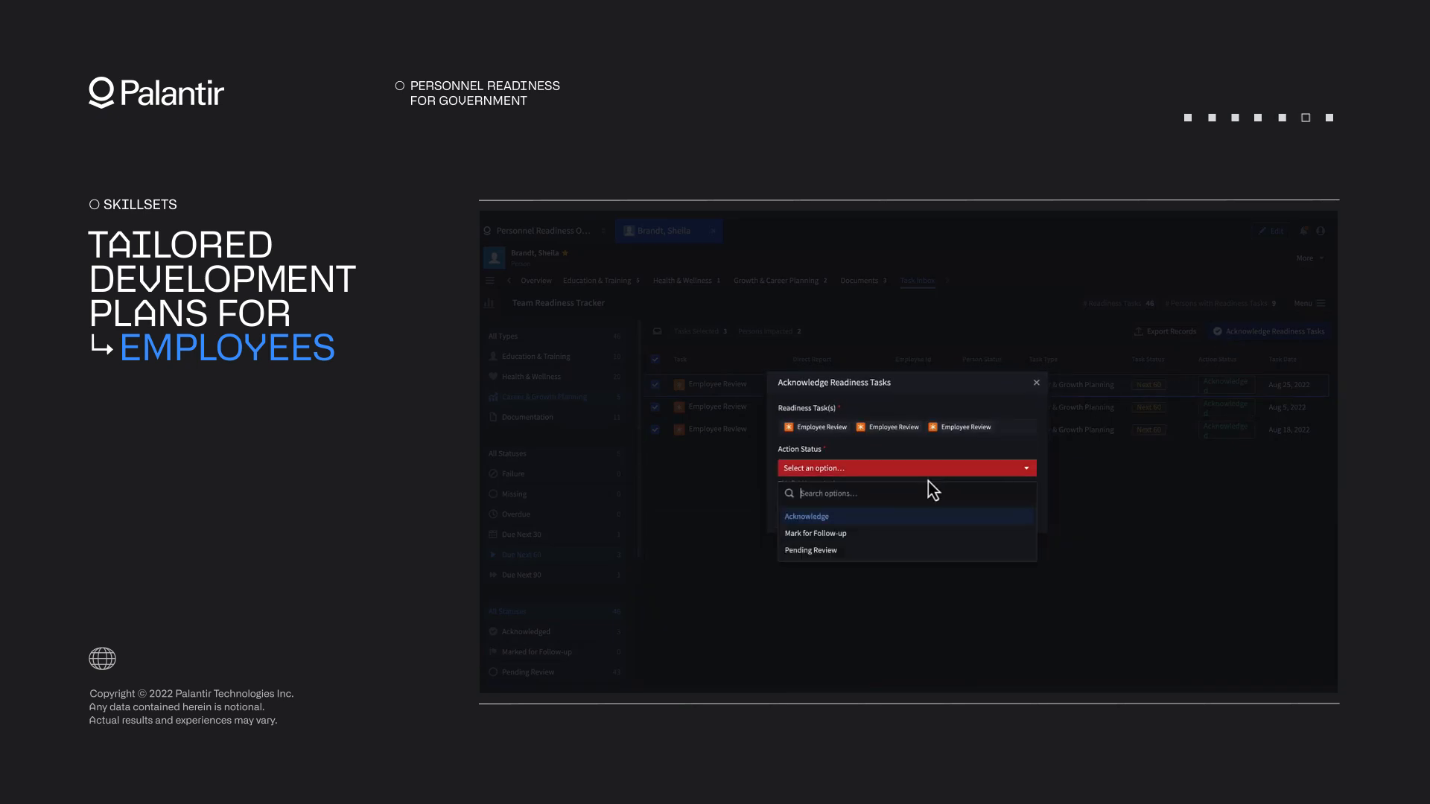
{"action": "left_click", "coordinate": [805, 517]}
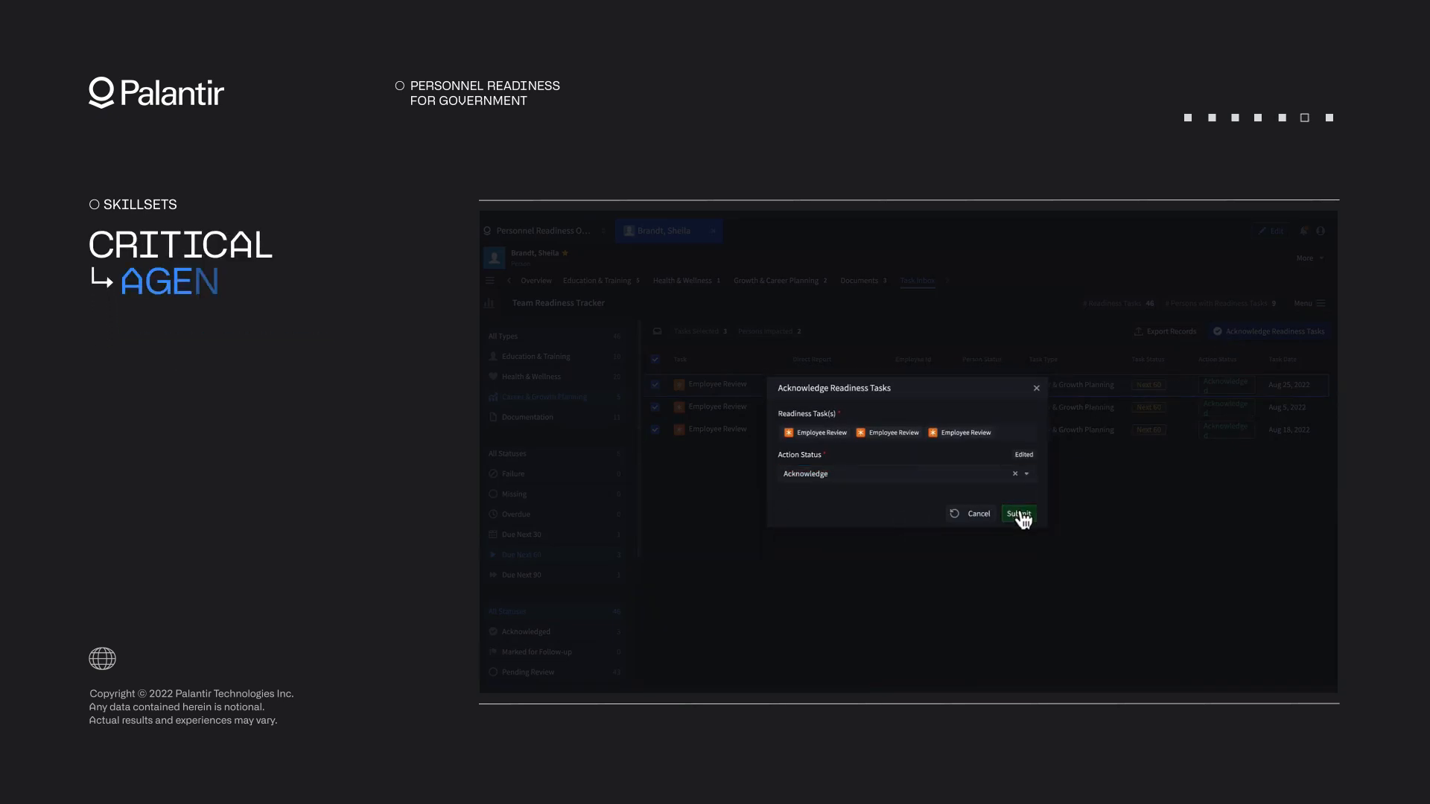
{"action": "left_click", "coordinate": [1017, 514]}
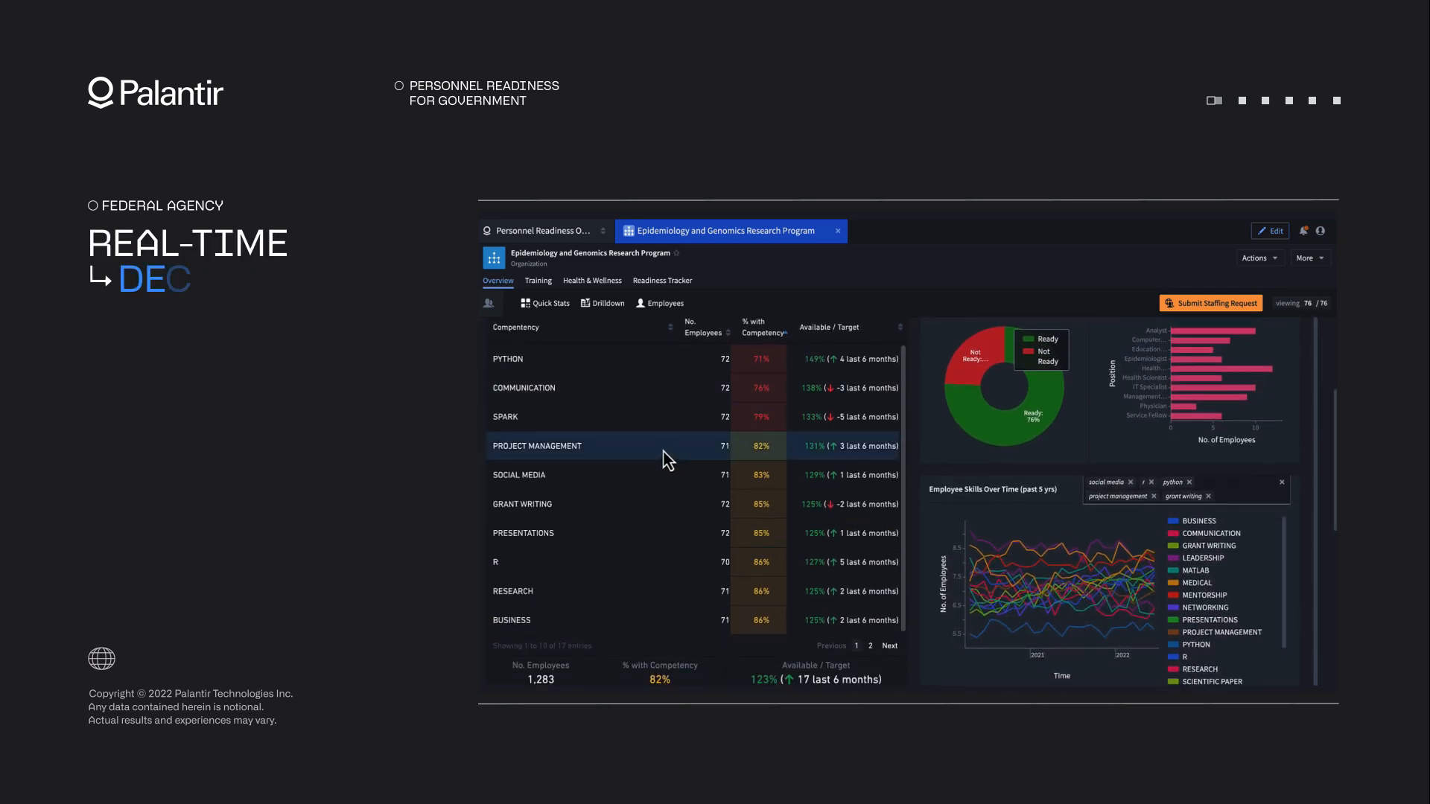
Step: Break down Project Management by sub-organization and scroll to the Employees map
{"action": "left_click", "coordinate": [536, 445]}
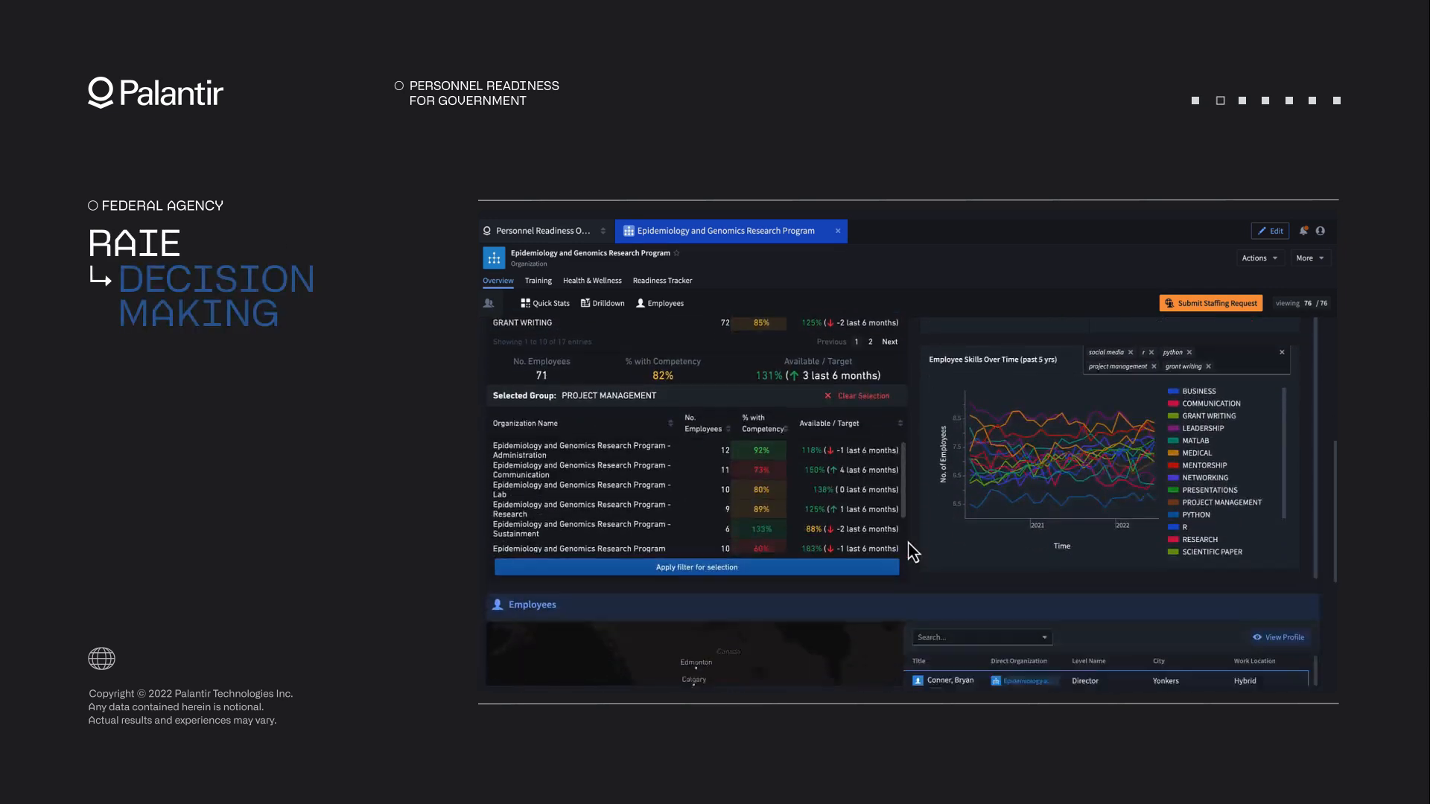
{"action": "scroll", "scroll_direction": "down", "scroll_amount": 3}
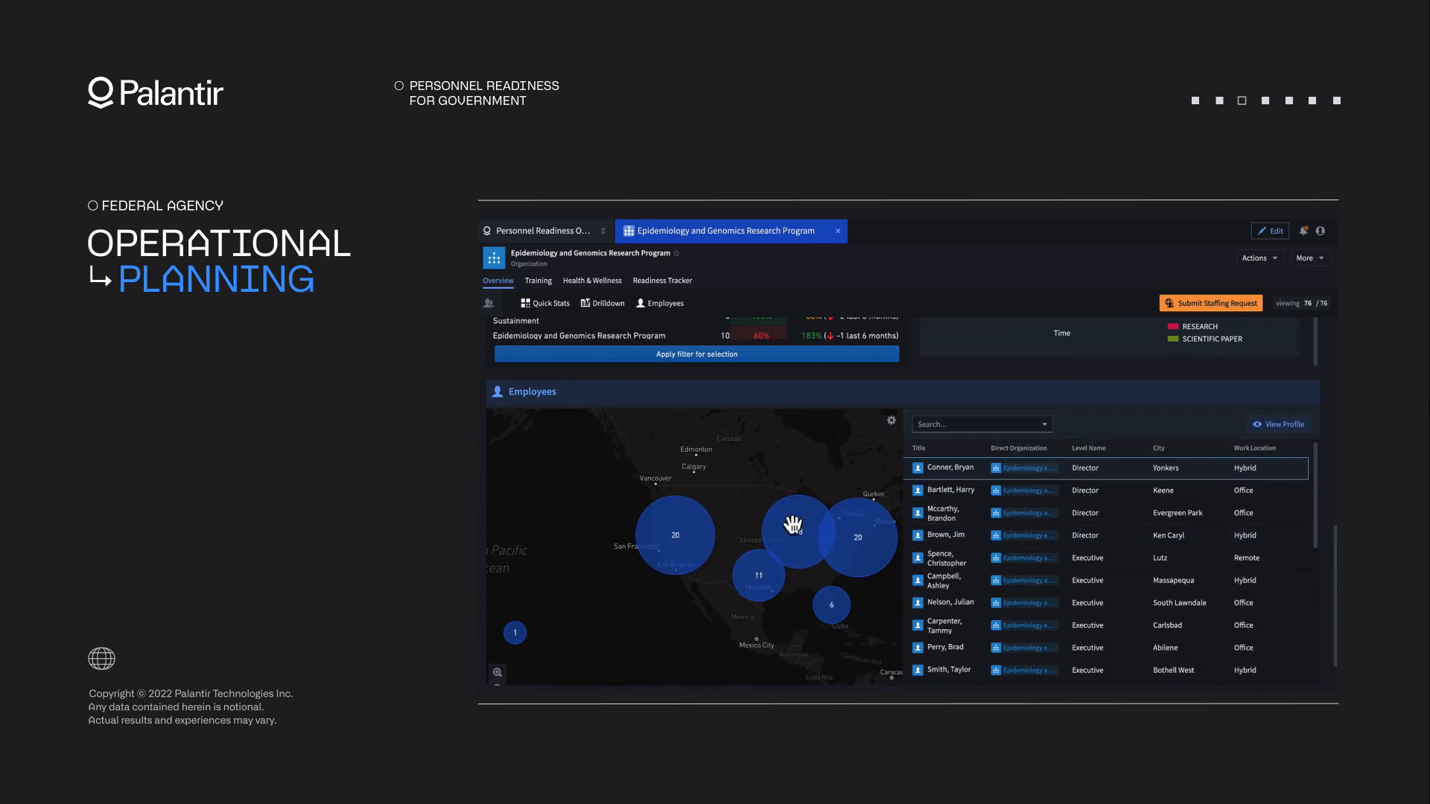